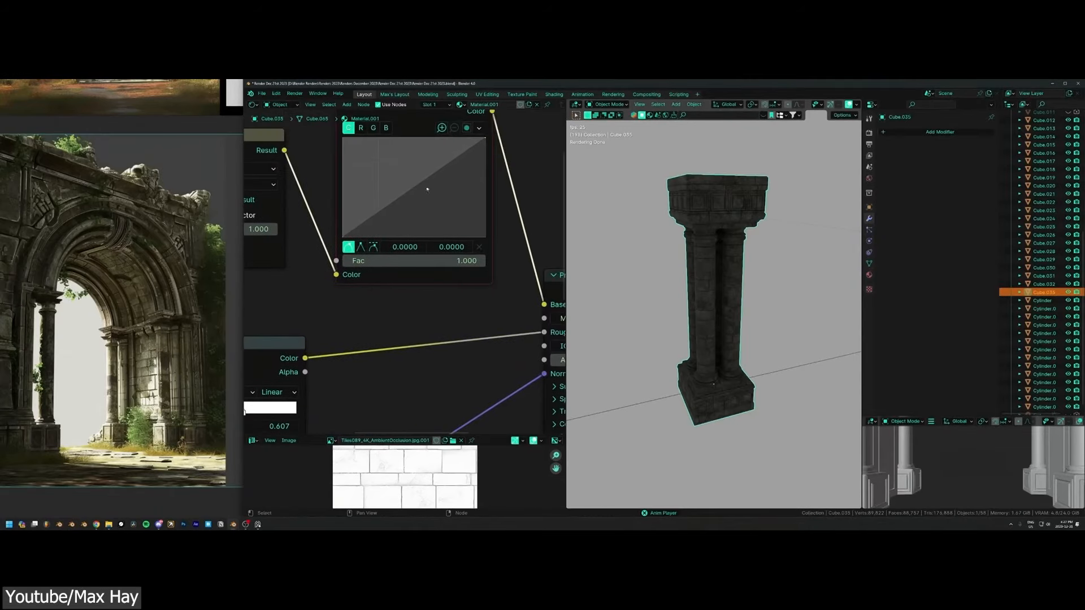
# - Bow the RGB Curves point upward to brighten the texture and set the Mix node to Multiply
pyautogui.moveTo(427, 189); pyautogui.dragTo(400, 171)
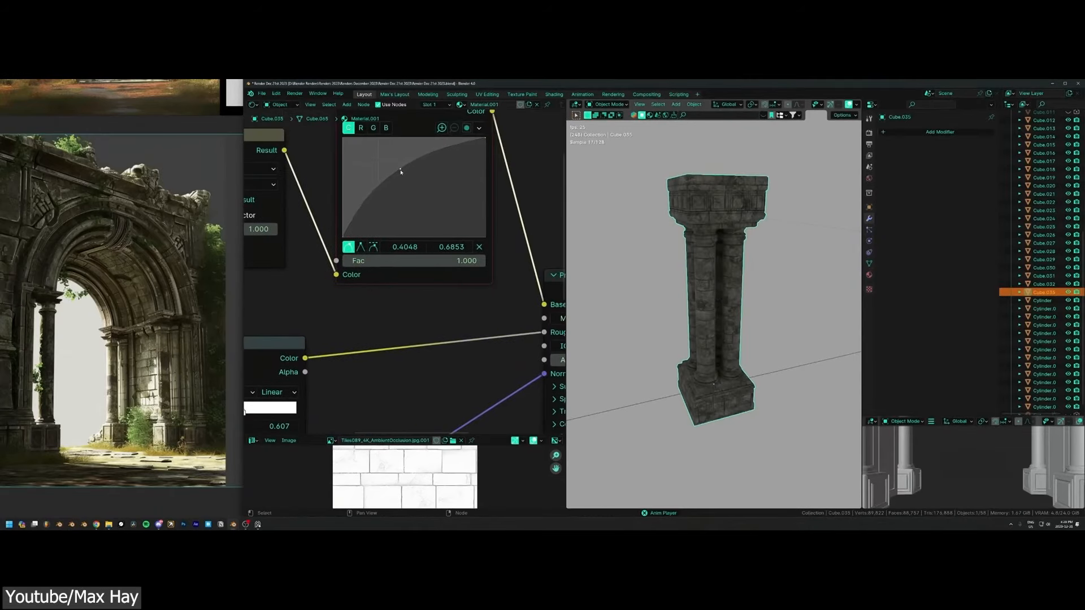
pyautogui.moveTo(400, 172); pyautogui.dragTo(397, 165)
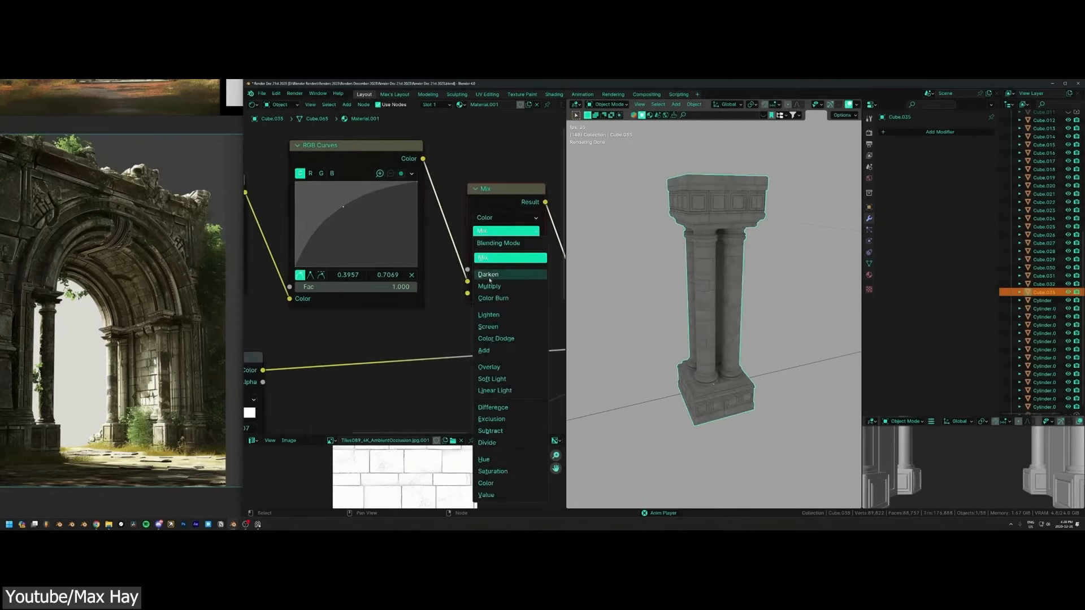
pyautogui.click(489, 286)
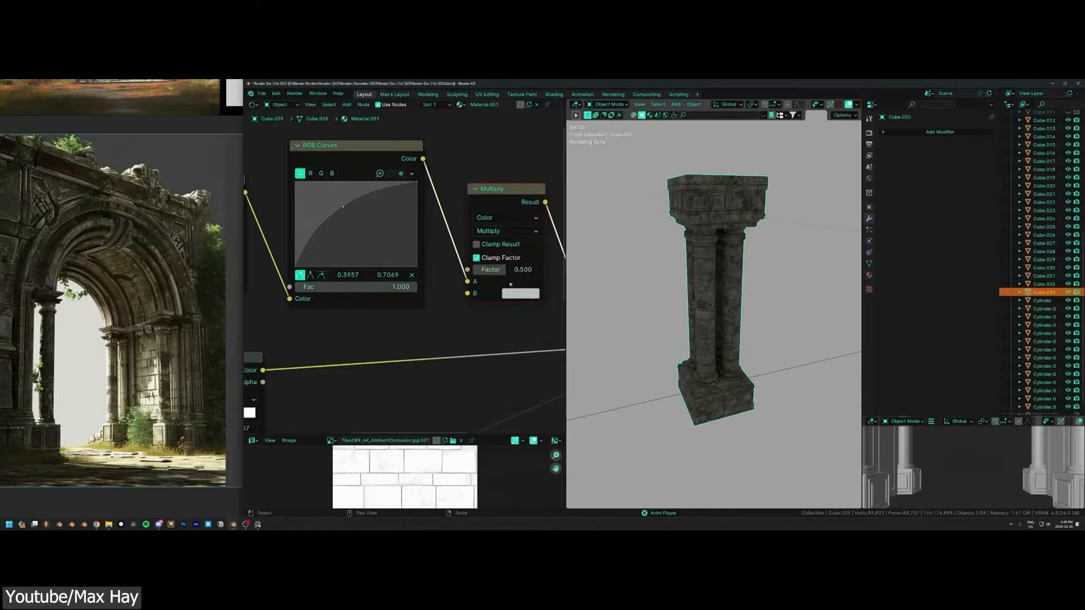